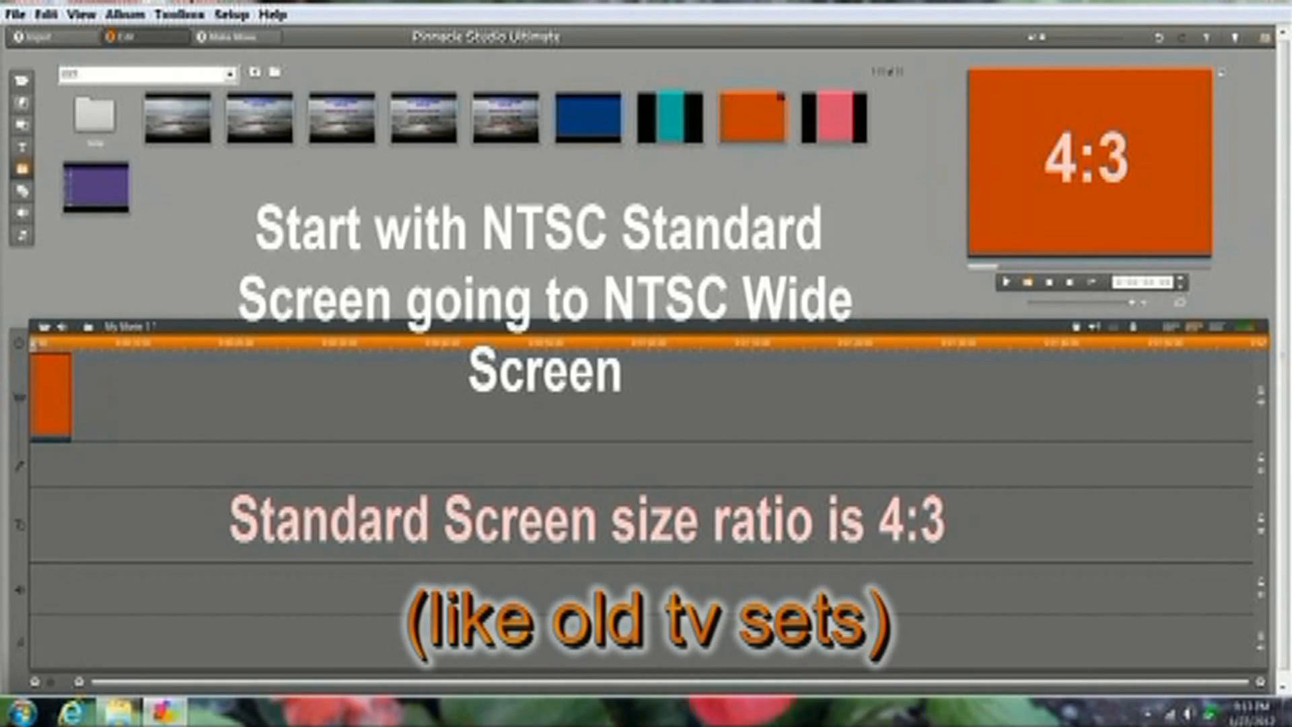
Open the Setup menu to reach Project Preferences.
{"action": "left_click", "coordinate": [230, 13]}
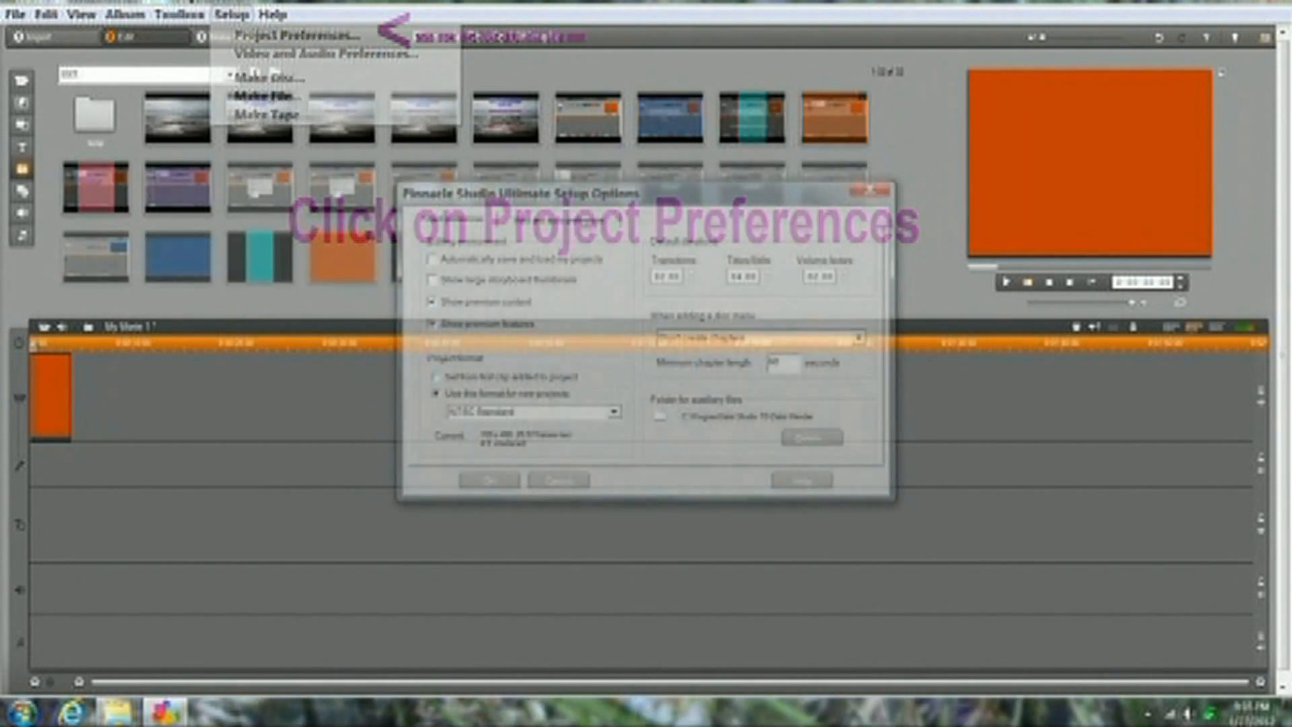
Set the new-project format to NTSC Widescreen (16:9) in Project Preferences and confirm.
{"action": "left_click", "coordinate": [288, 33]}
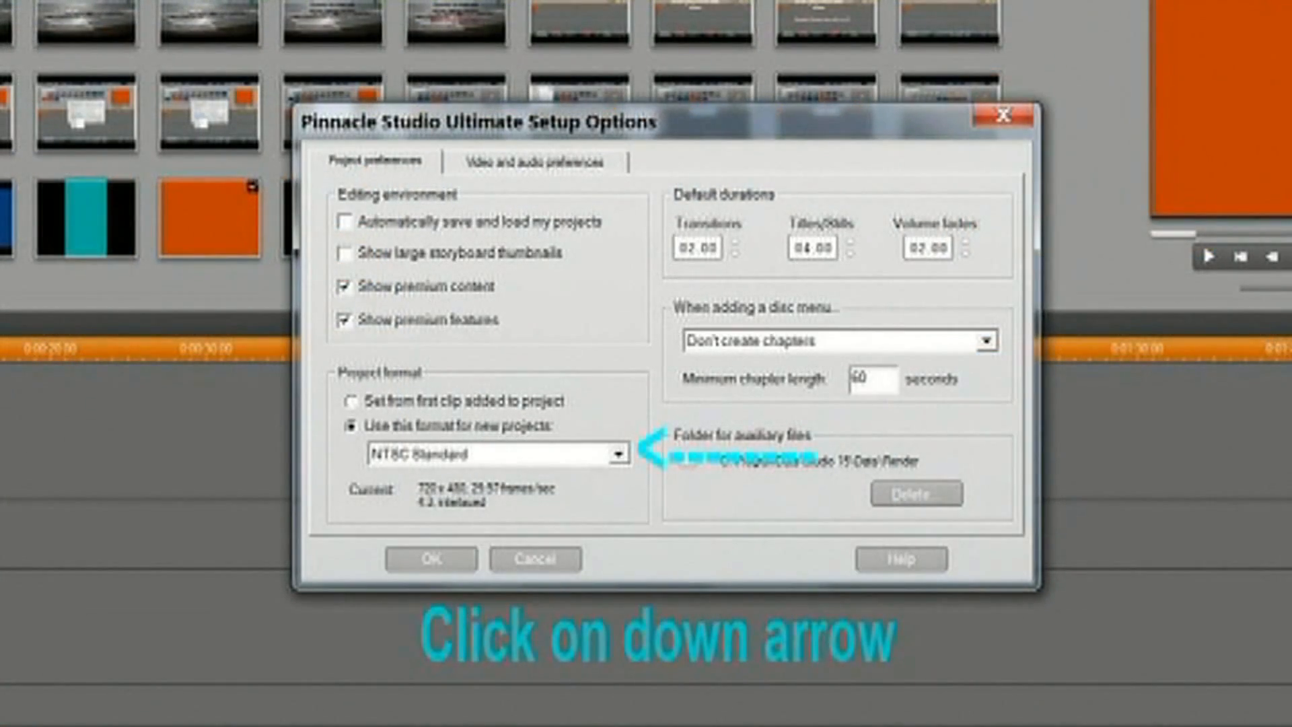
{"action": "left_click", "coordinate": [615, 455]}
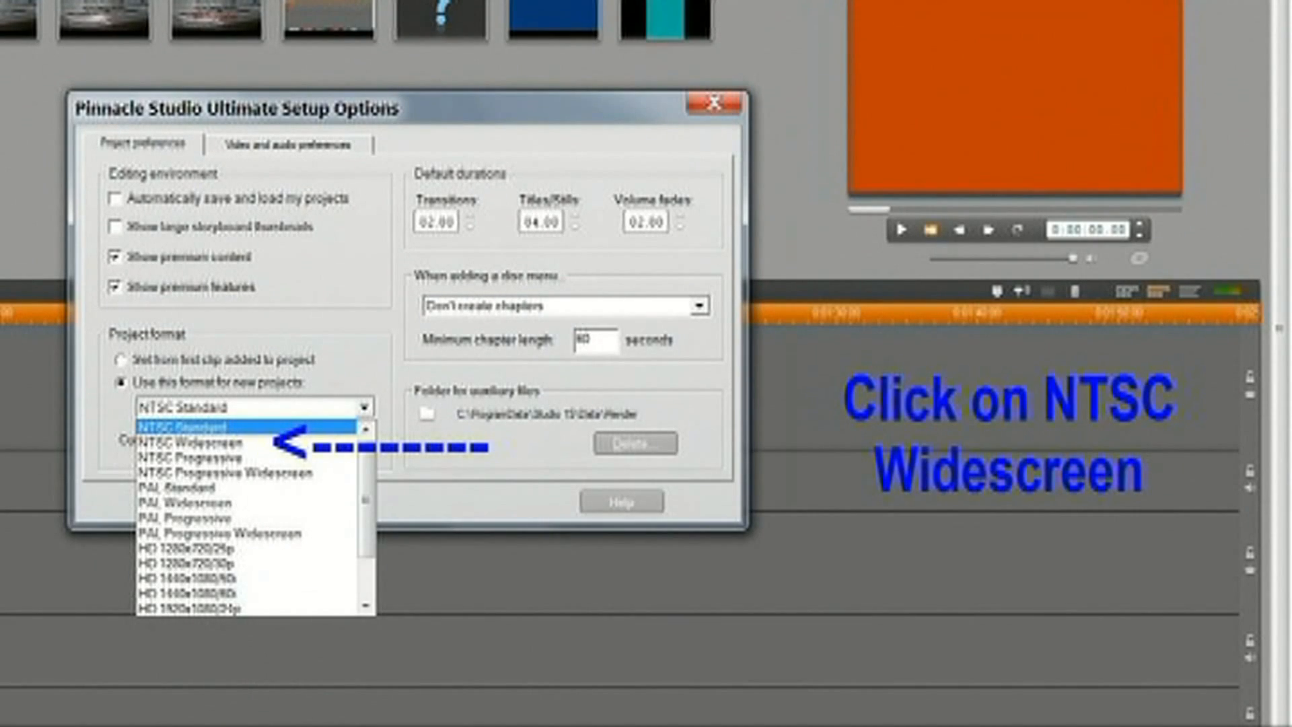
{"action": "left_click", "coordinate": [202, 441]}
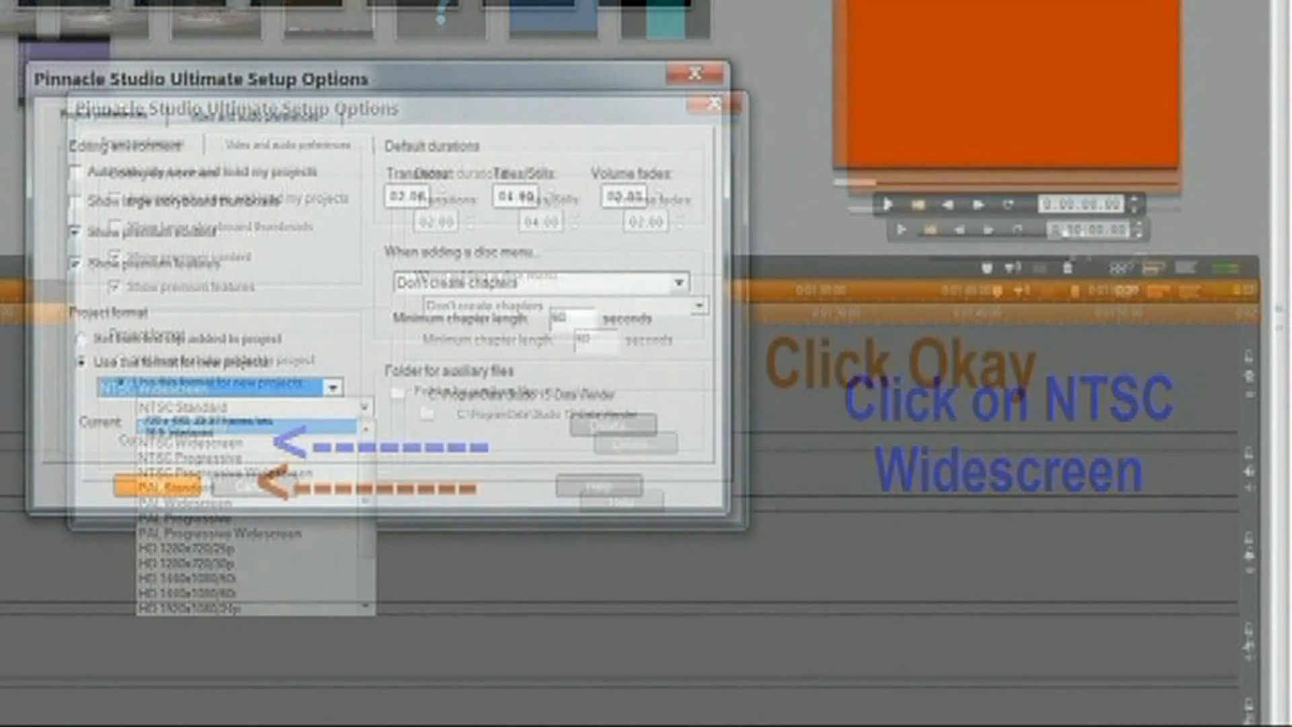
{"action": "left_click", "coordinate": [194, 443]}
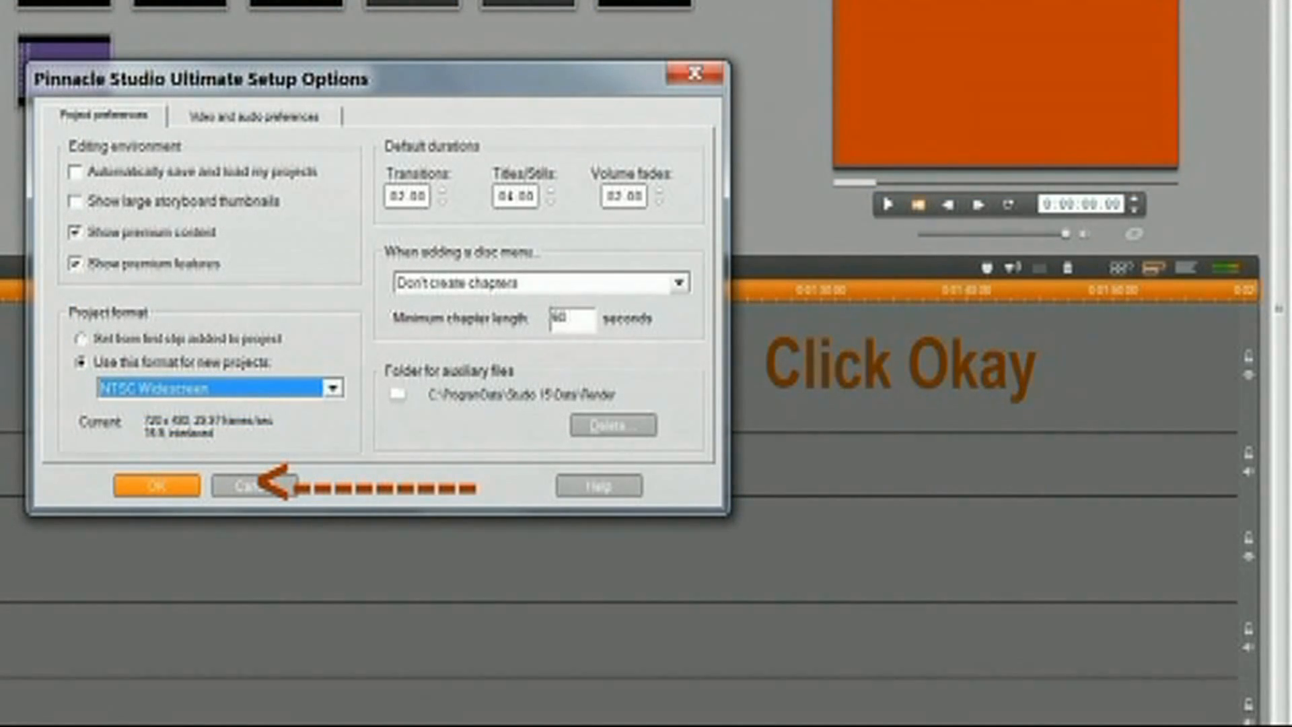
{"action": "left_click", "coordinate": [155, 485]}
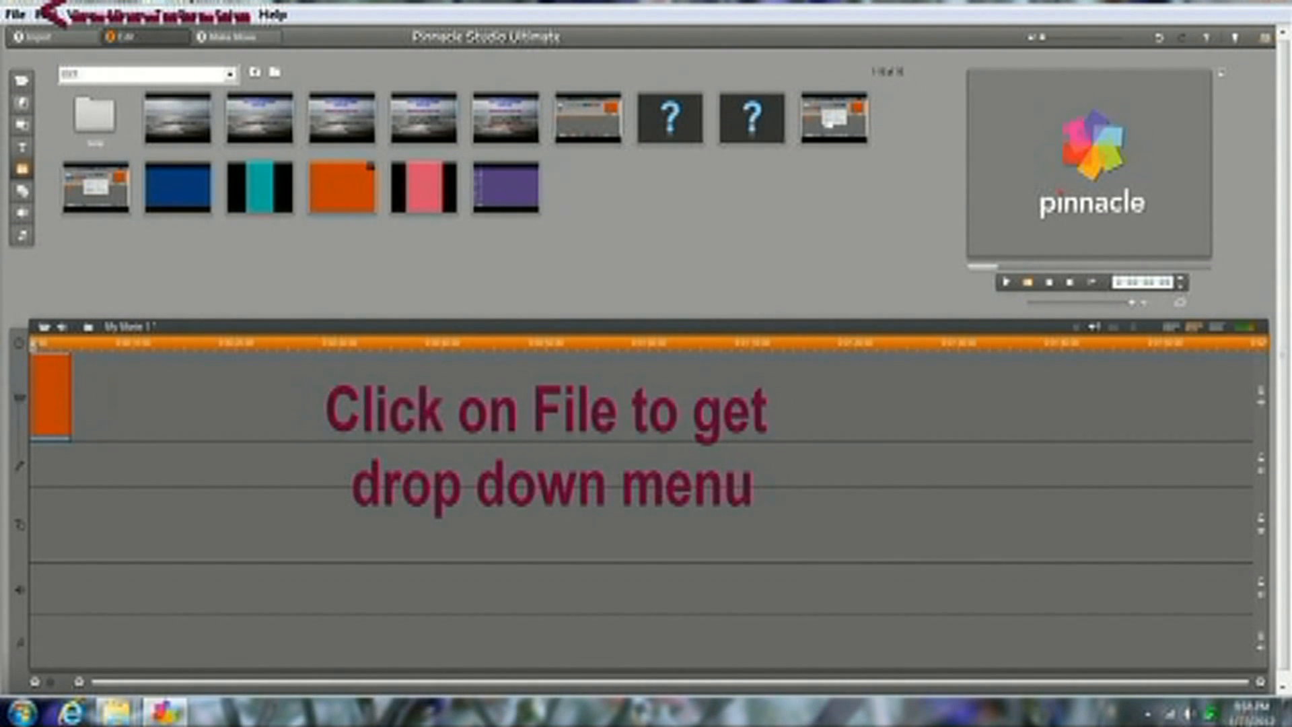
Start a new project, choosing No to saving changes to the current movie.
{"action": "left_click", "coordinate": [11, 7]}
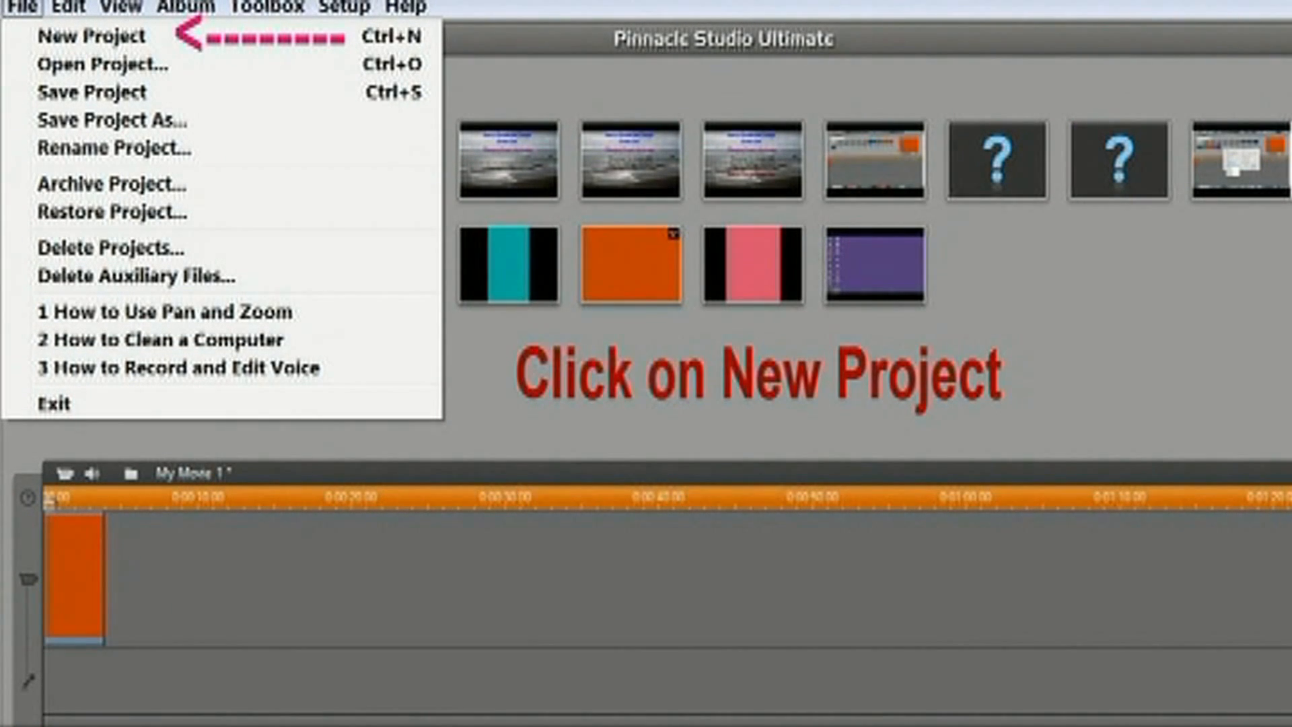
{"action": "left_click", "coordinate": [91, 35]}
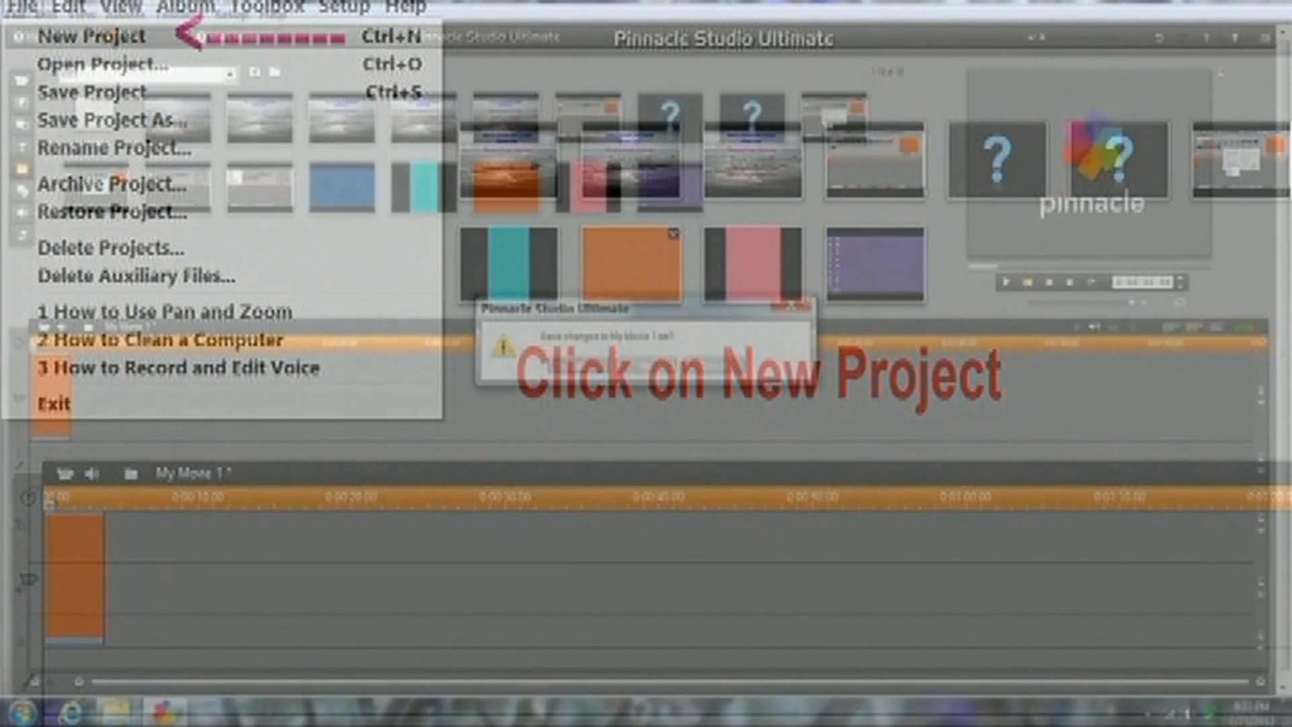
{"action": "left_click", "coordinate": [95, 35]}
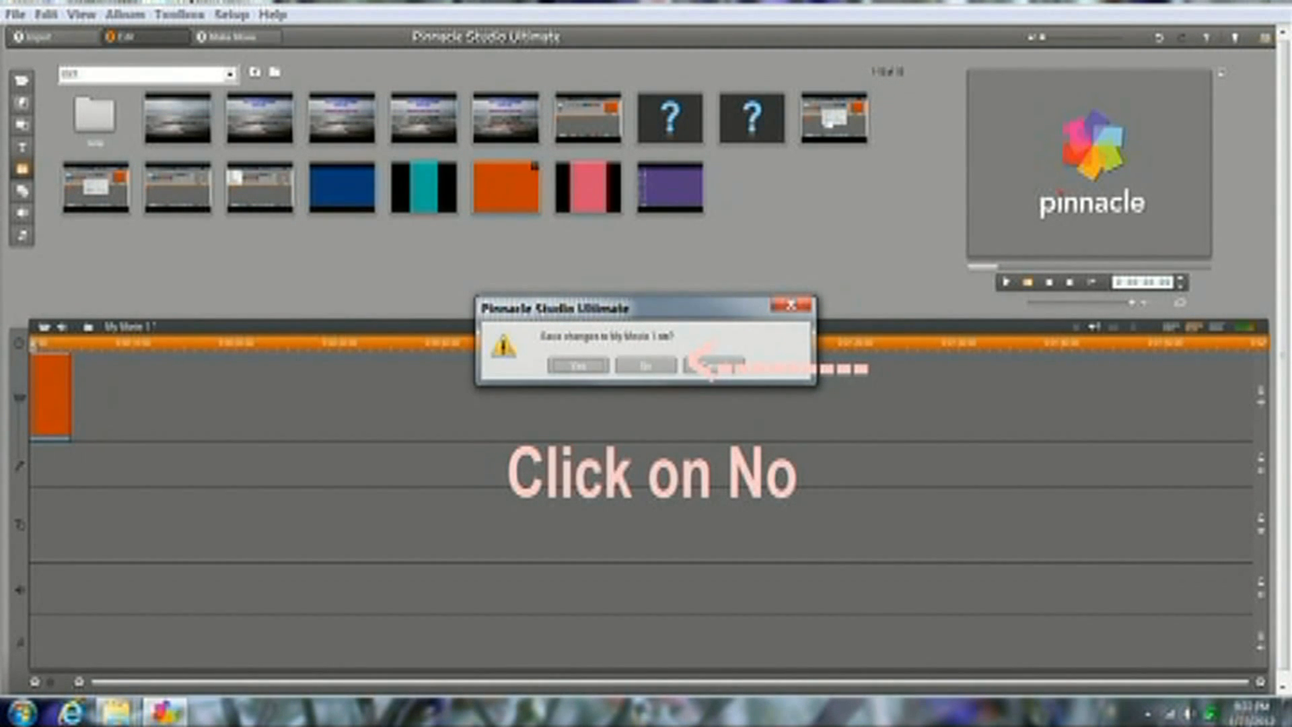
{"action": "left_click", "coordinate": [645, 364]}
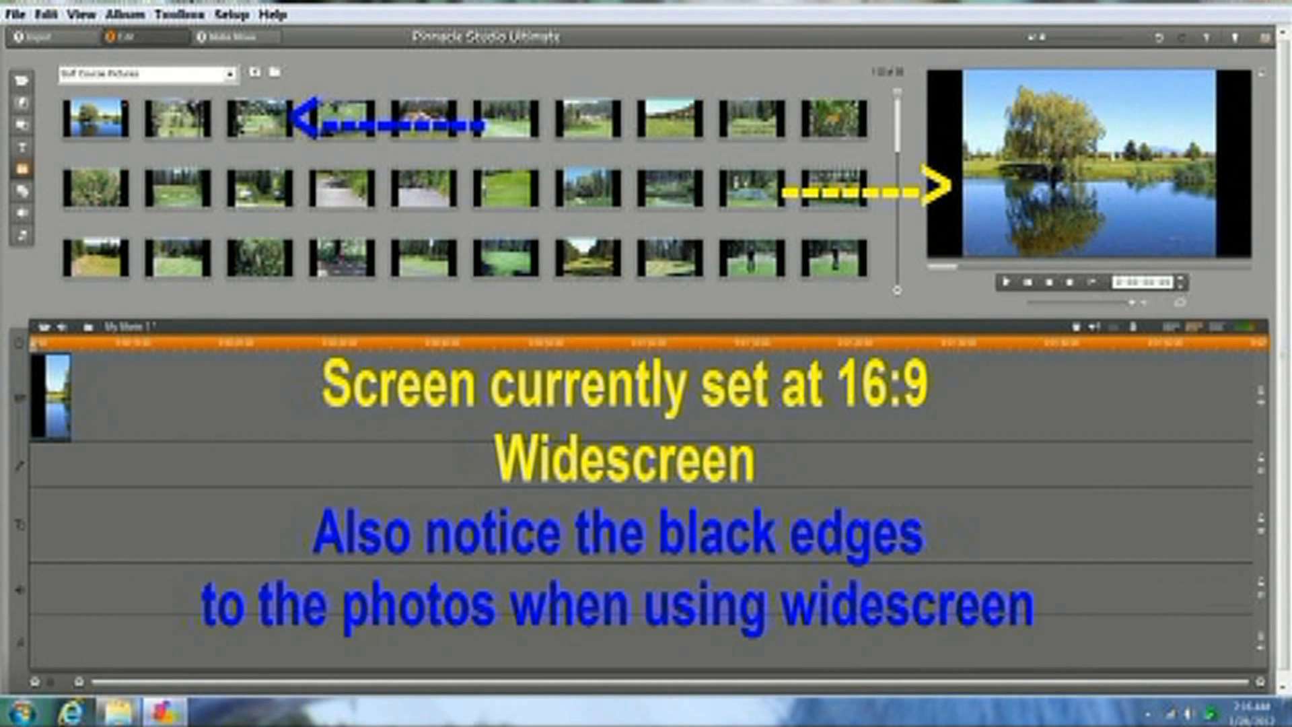
Change the Project format dropdown to NTSC Standard (4:3) and confirm with OK.
{"action": "left_click", "coordinate": [233, 15]}
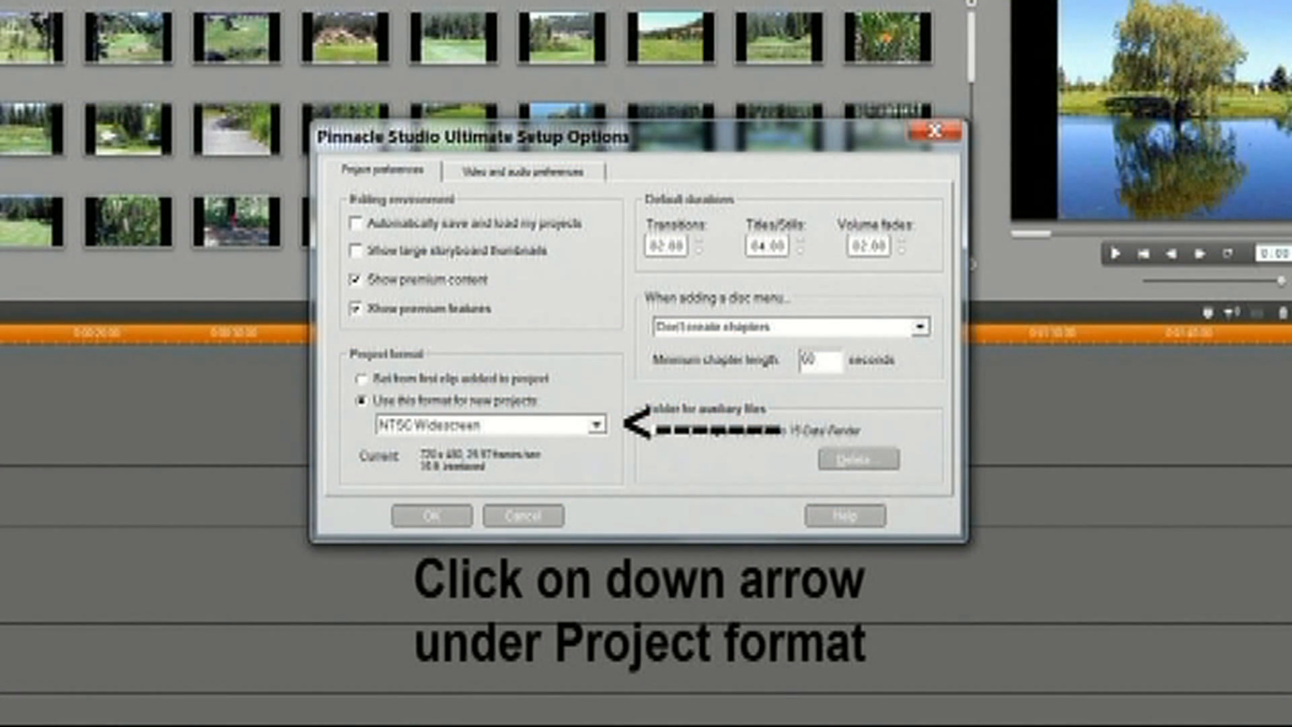
{"action": "left_click", "coordinate": [597, 423]}
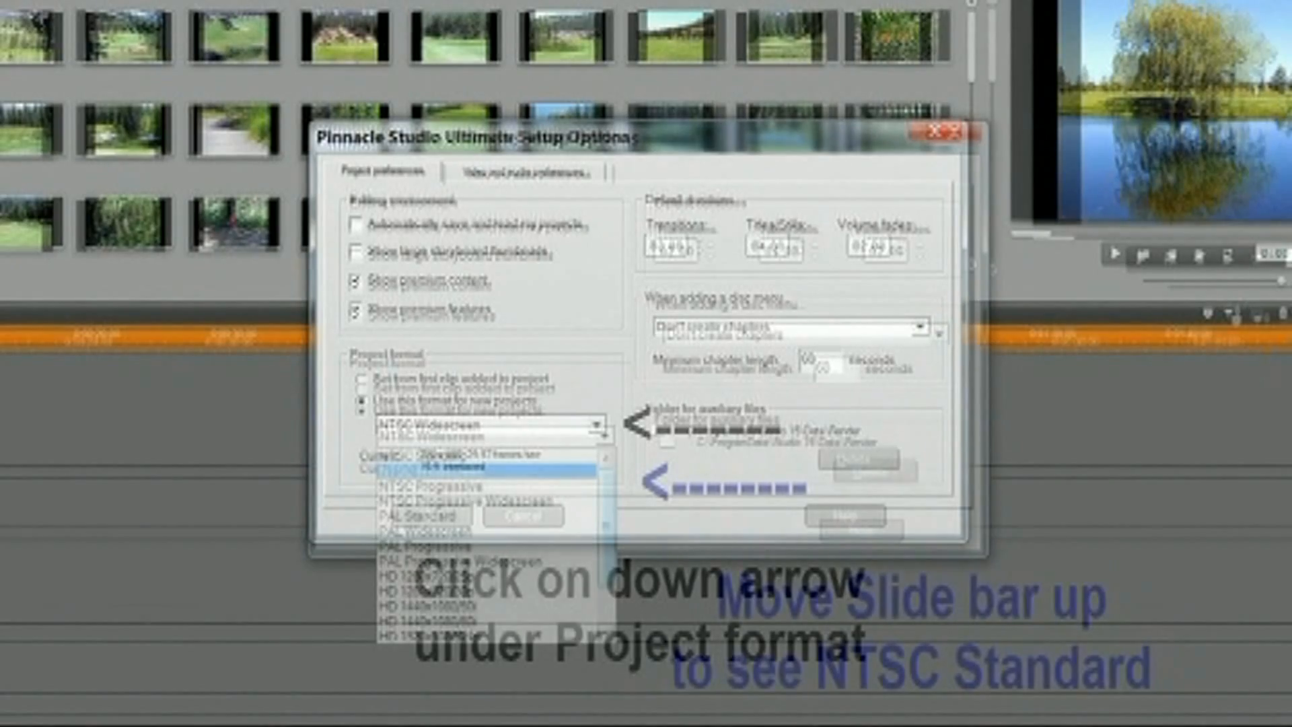
{"action": "scroll", "scroll_direction": "up", "scroll_amount": 3}
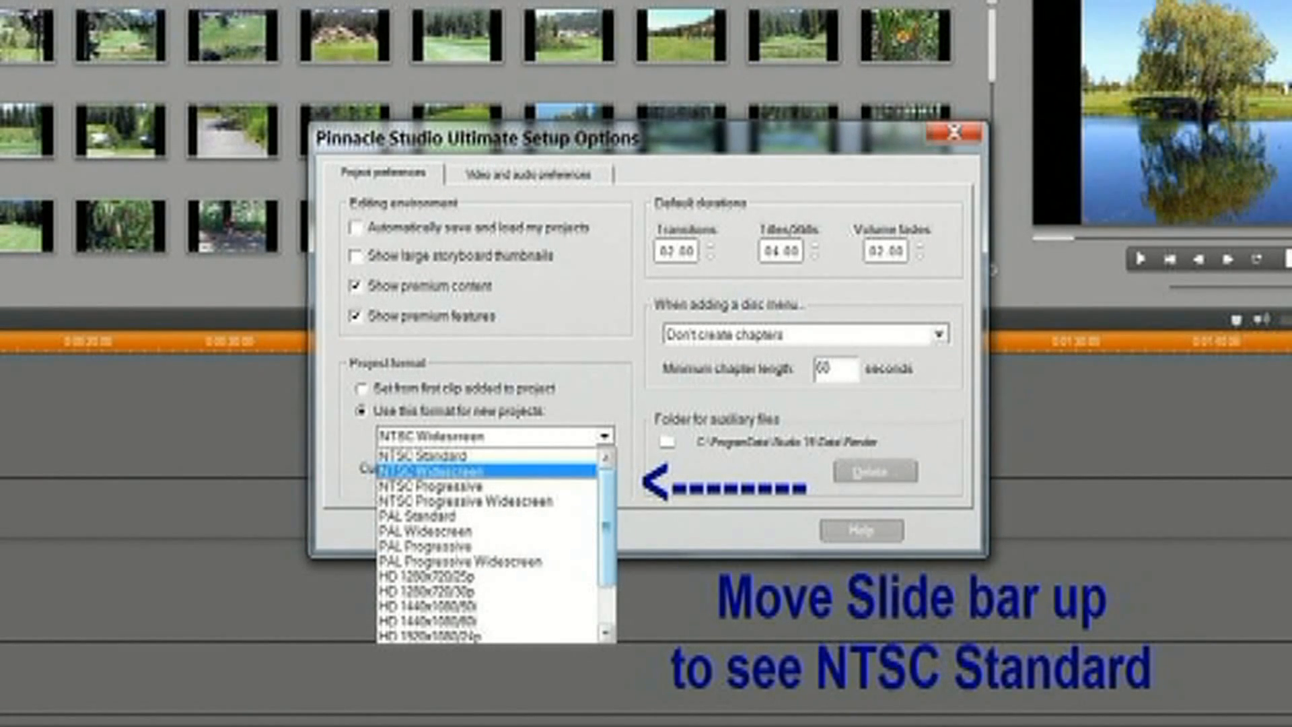
{"action": "left_click", "coordinate": [455, 467]}
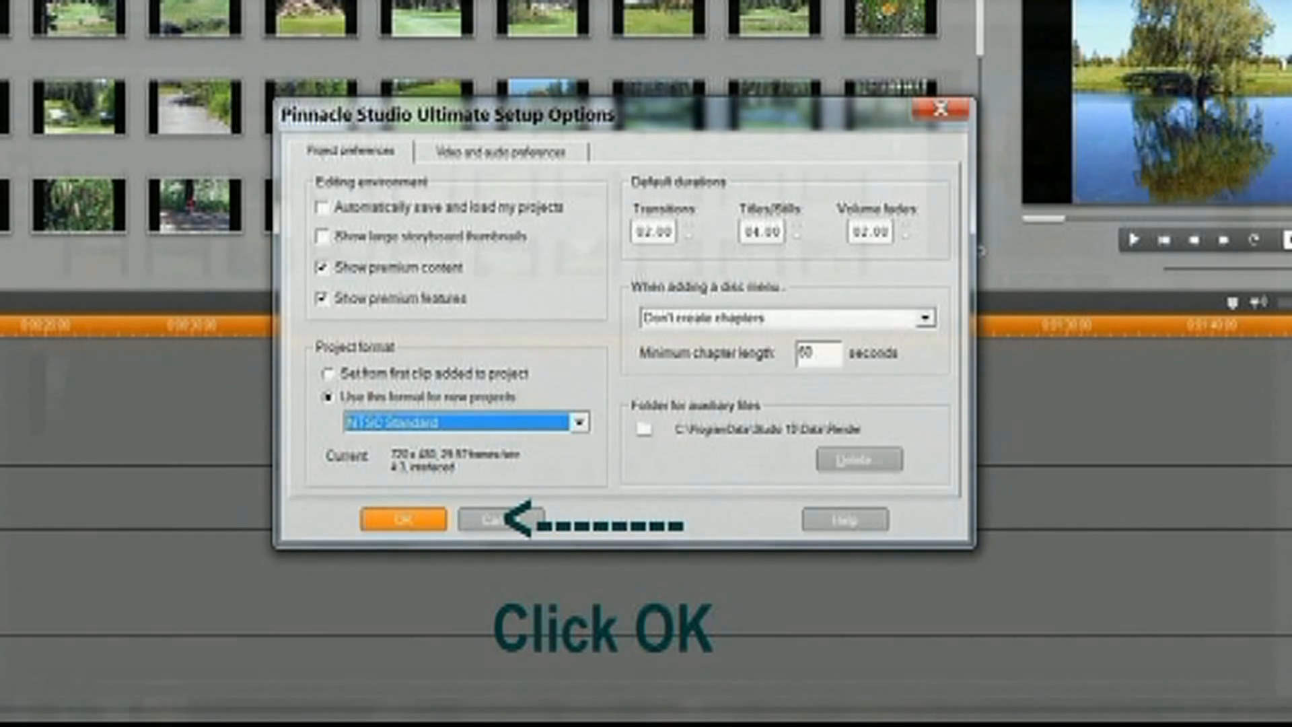
{"action": "left_click", "coordinate": [403, 519]}
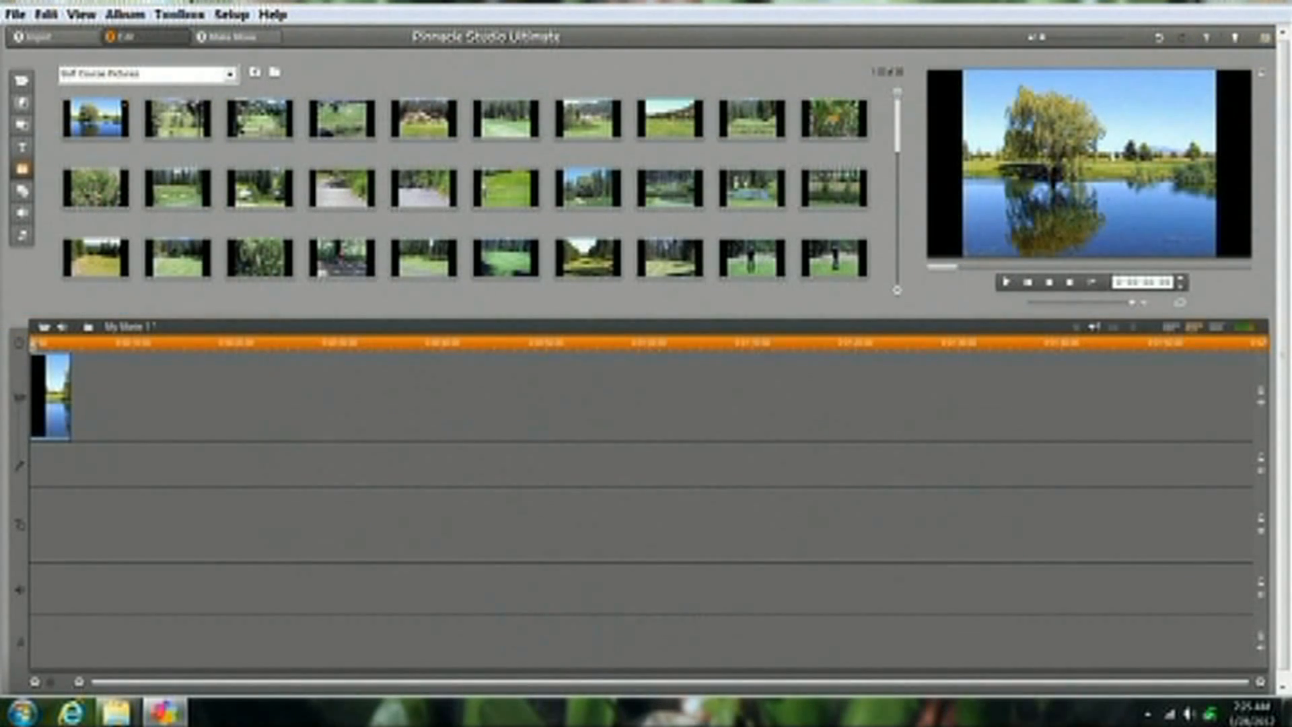
Create a new project from the File menu, discarding the current movie's changes.
{"action": "left_click", "coordinate": [10, 15]}
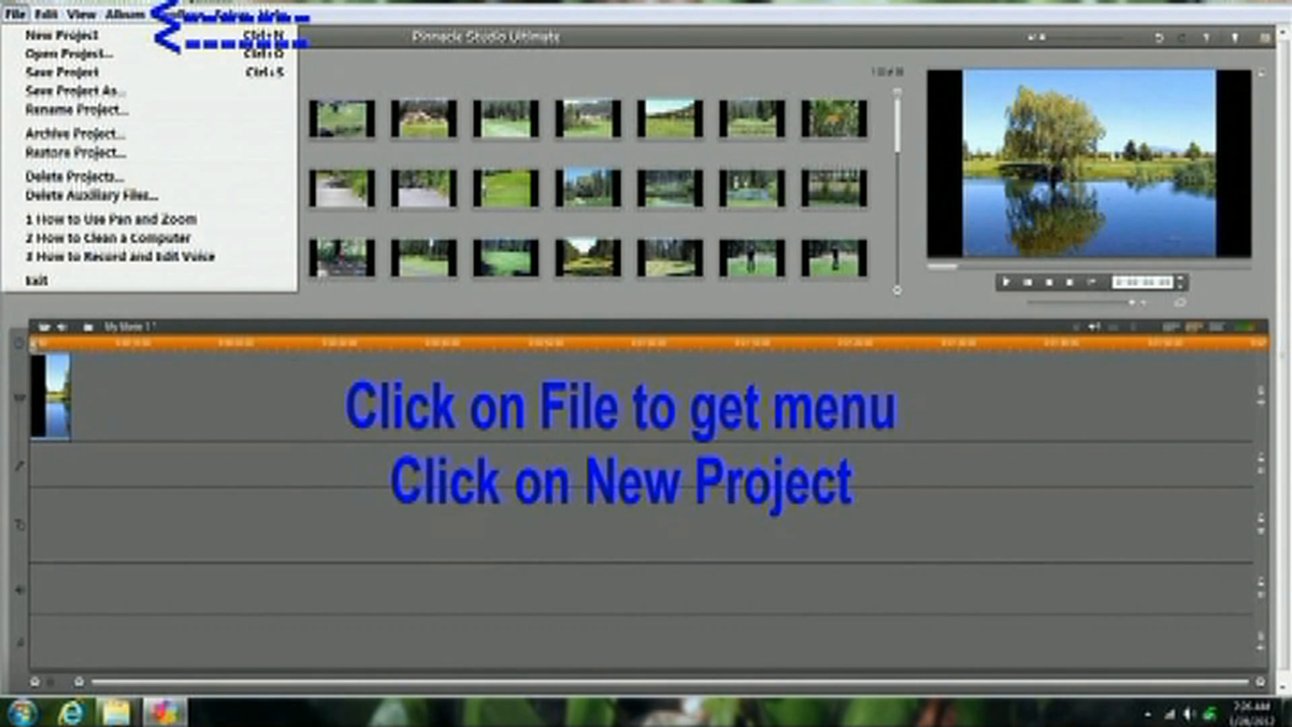
{"action": "left_click", "coordinate": [65, 33]}
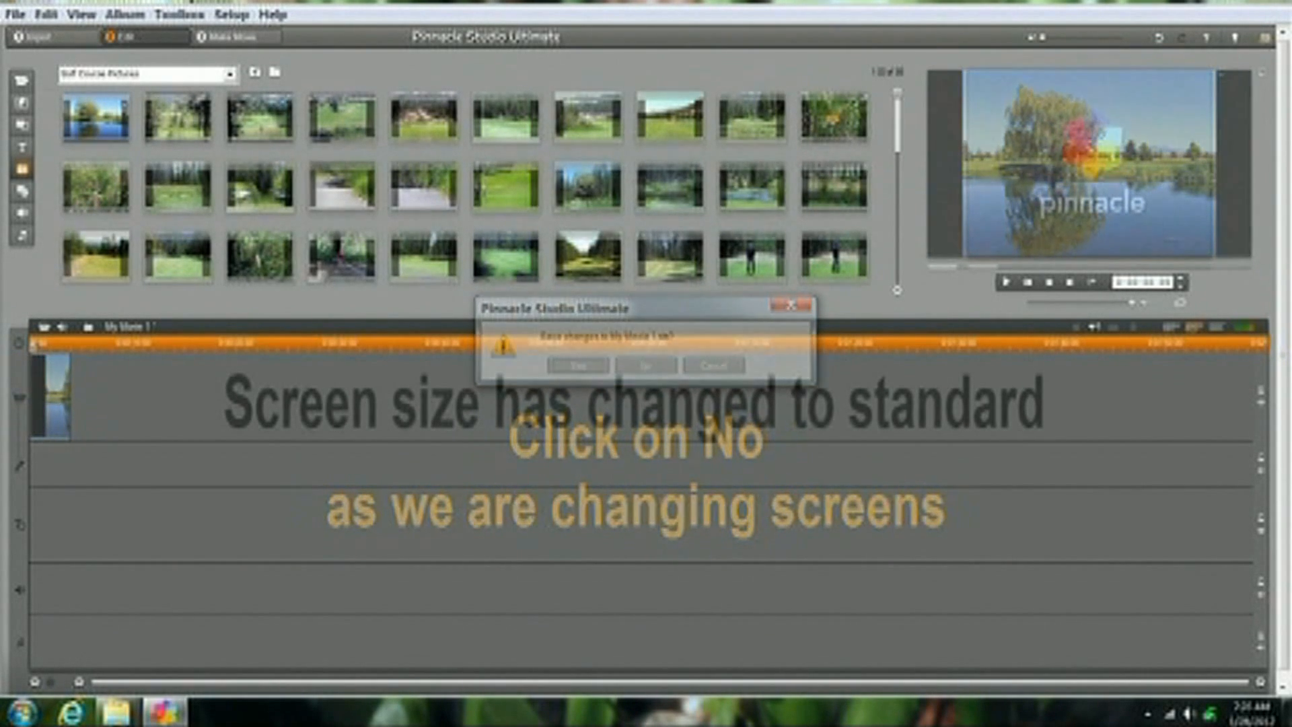
{"action": "left_click", "coordinate": [647, 365]}
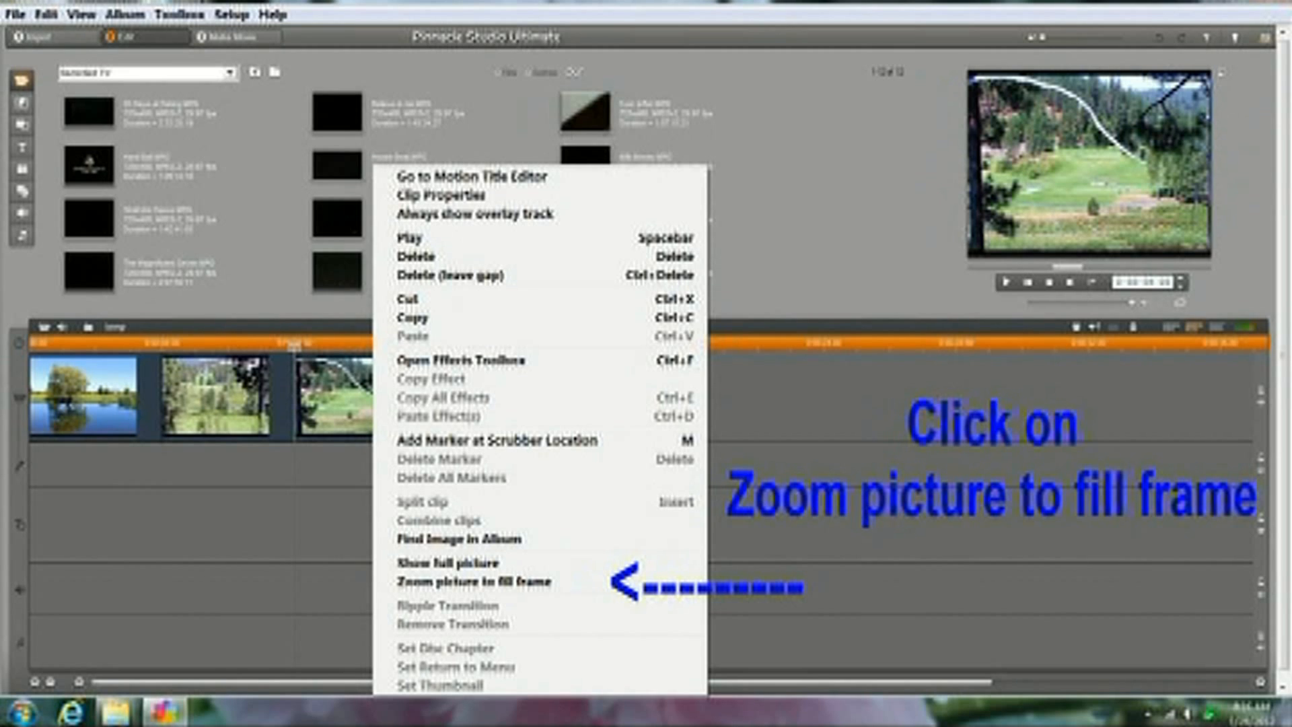
Apply Zoom picture to fill frame to the third golf course photo only.
{"action": "left_click", "coordinate": [458, 580]}
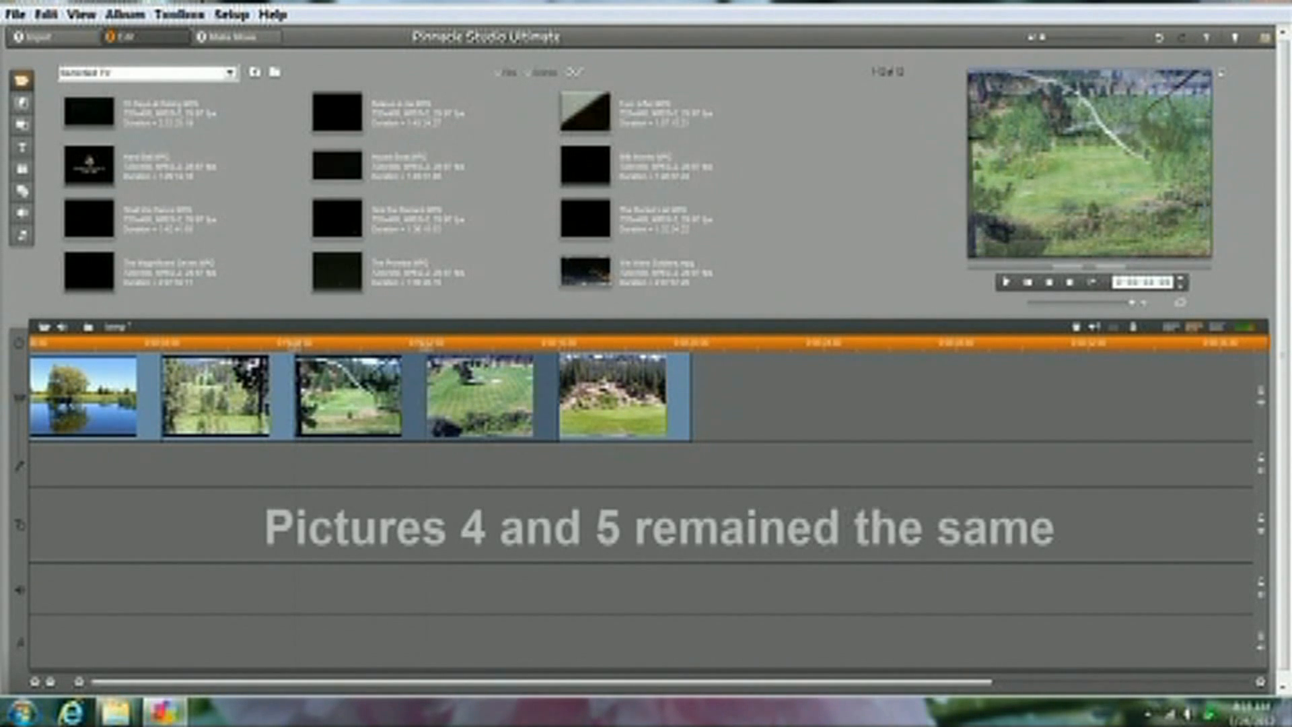
{"action": "left_click", "coordinate": [485, 395]}
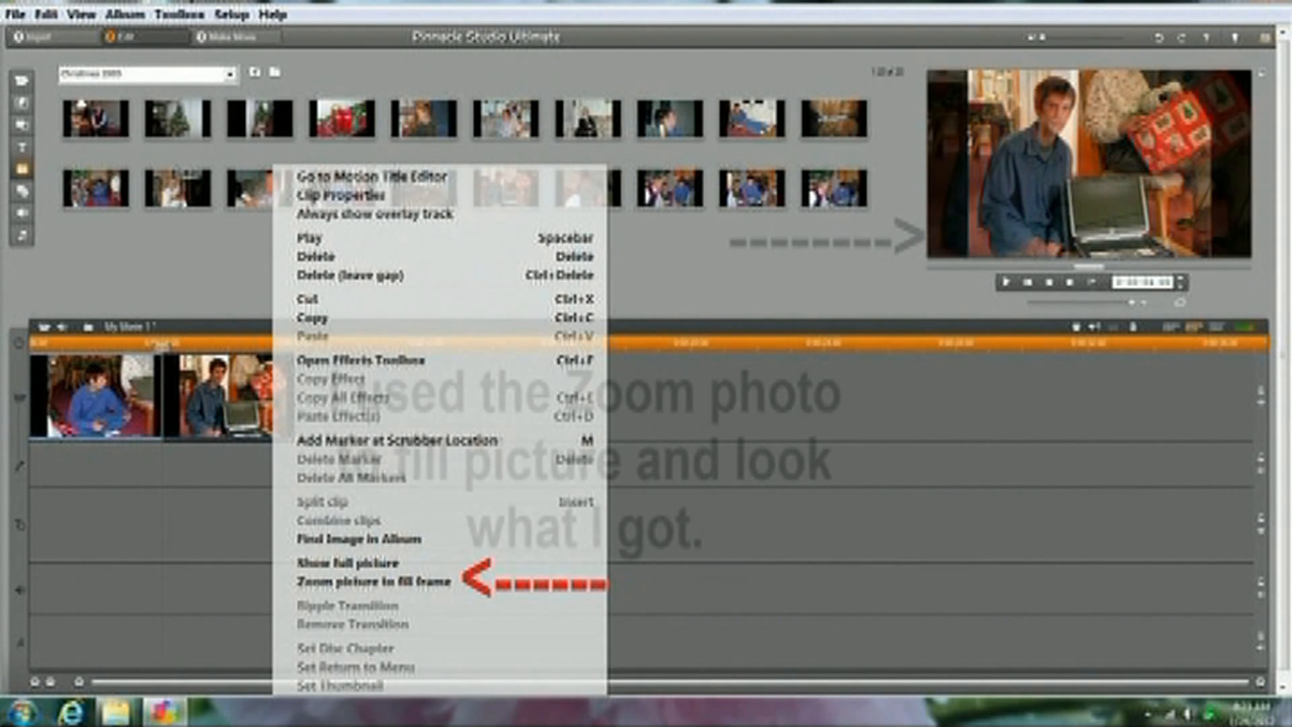
Zoom the Christmas photo of the man with the laptop to fill the frame.
{"action": "left_click", "coordinate": [370, 581]}
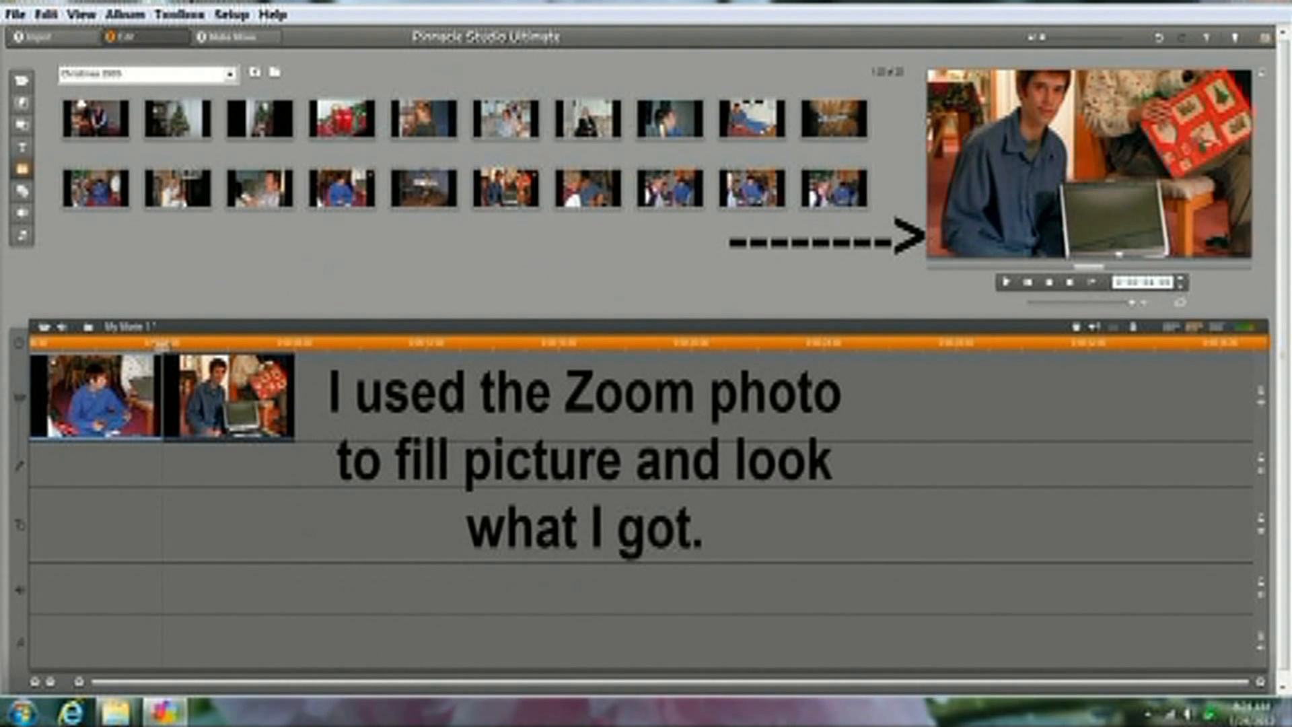